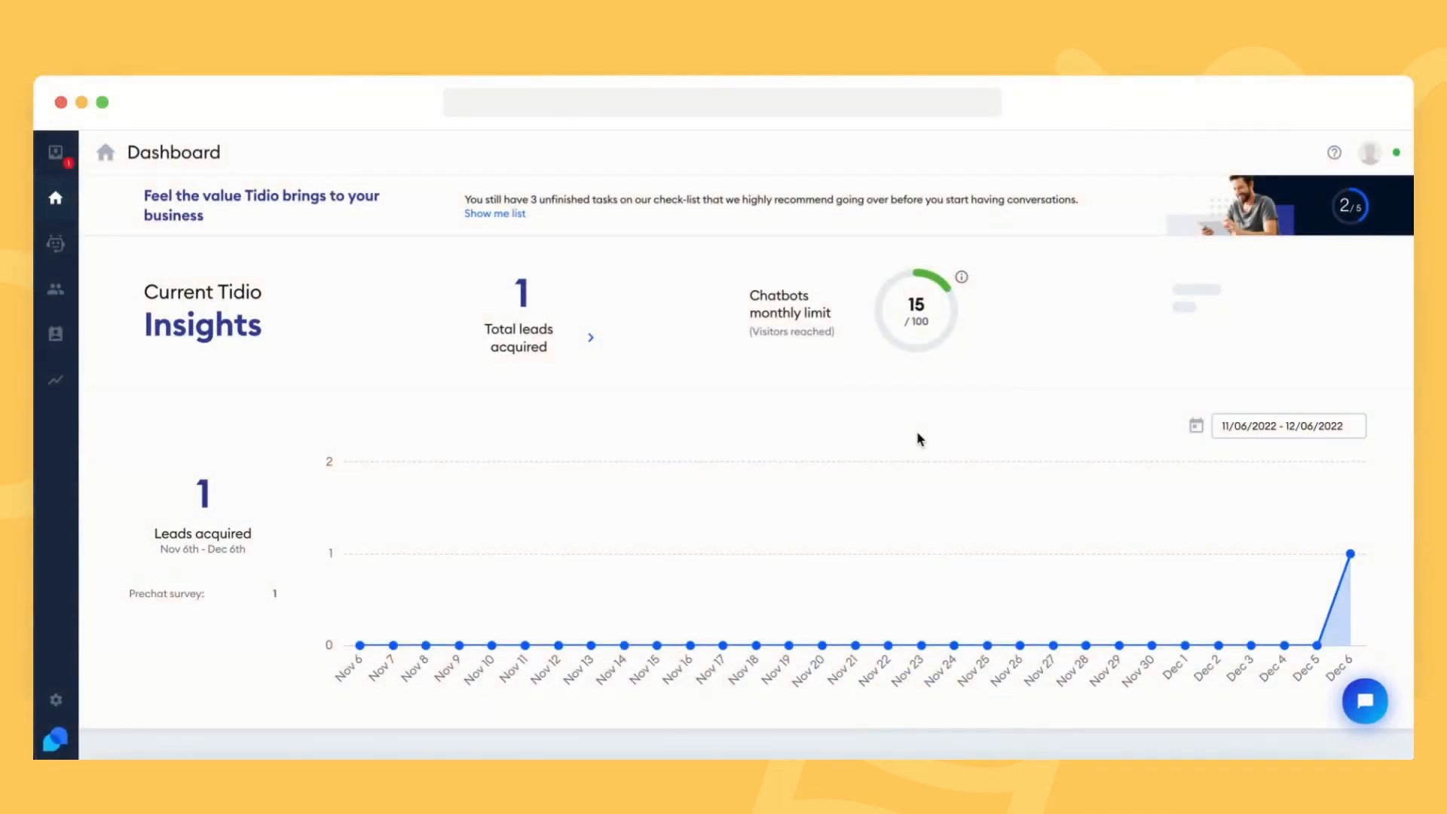
mouse_move(55, 198)
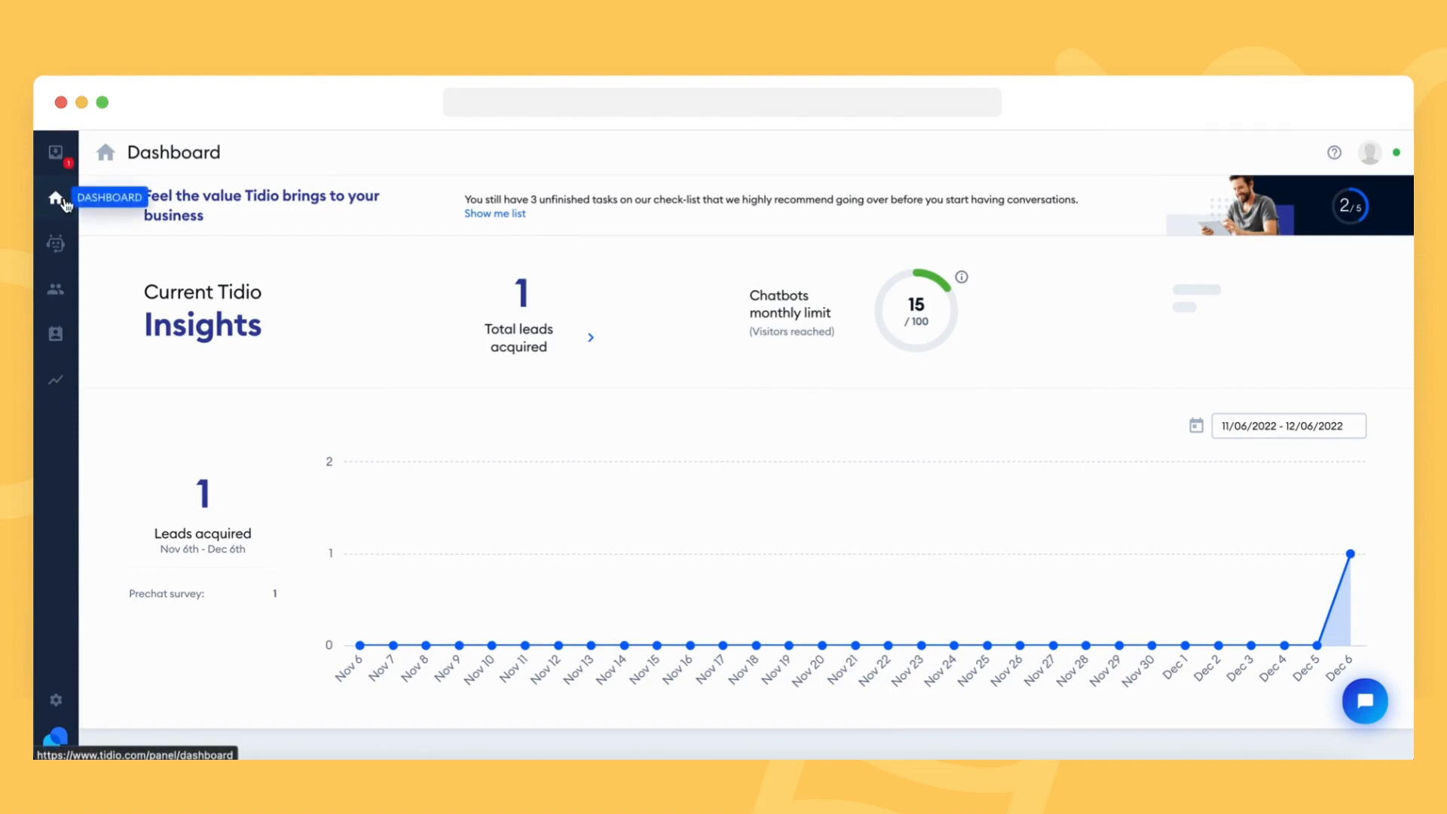
mouse_move(322, 296)
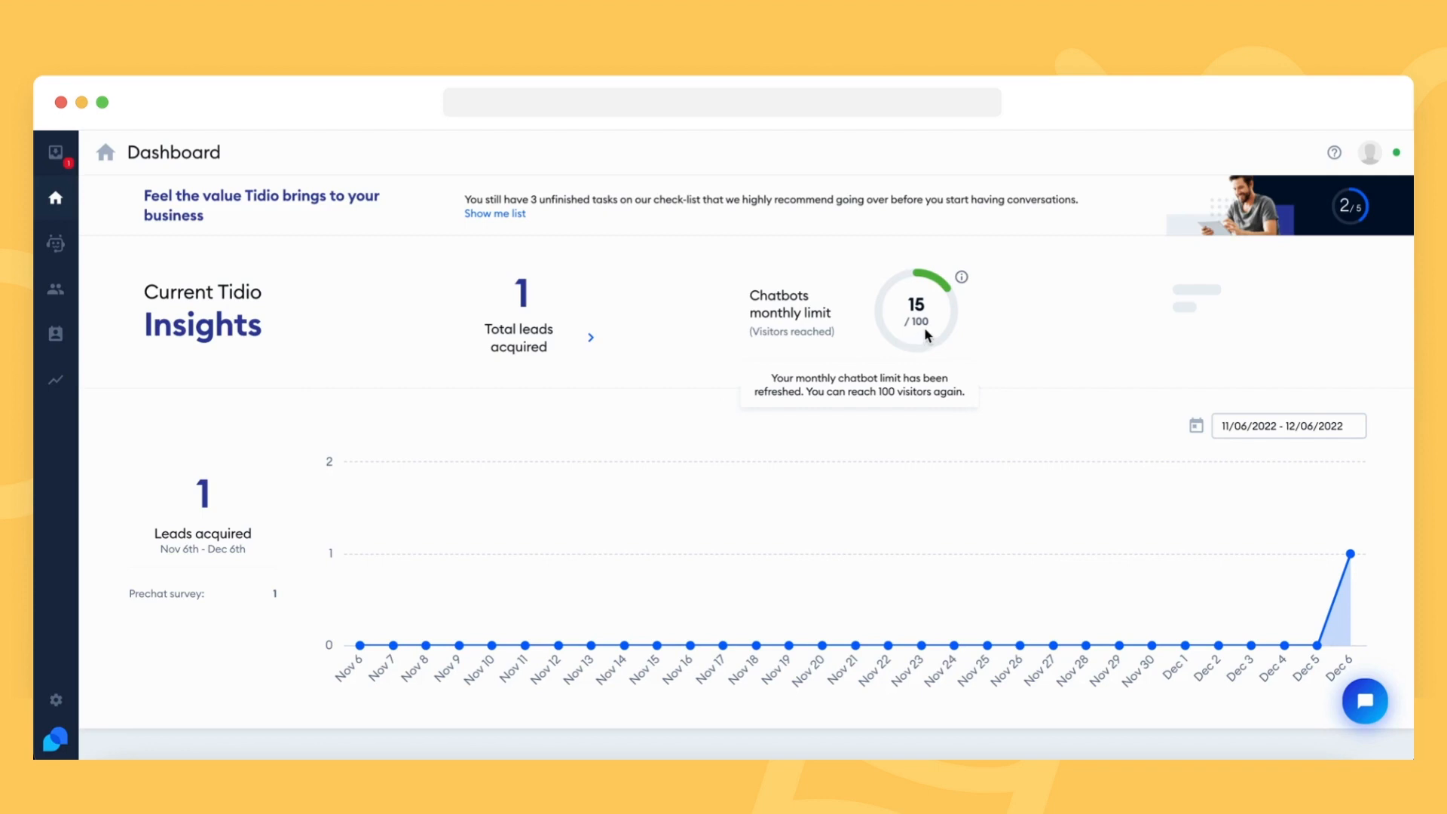
mouse_move(939, 330)
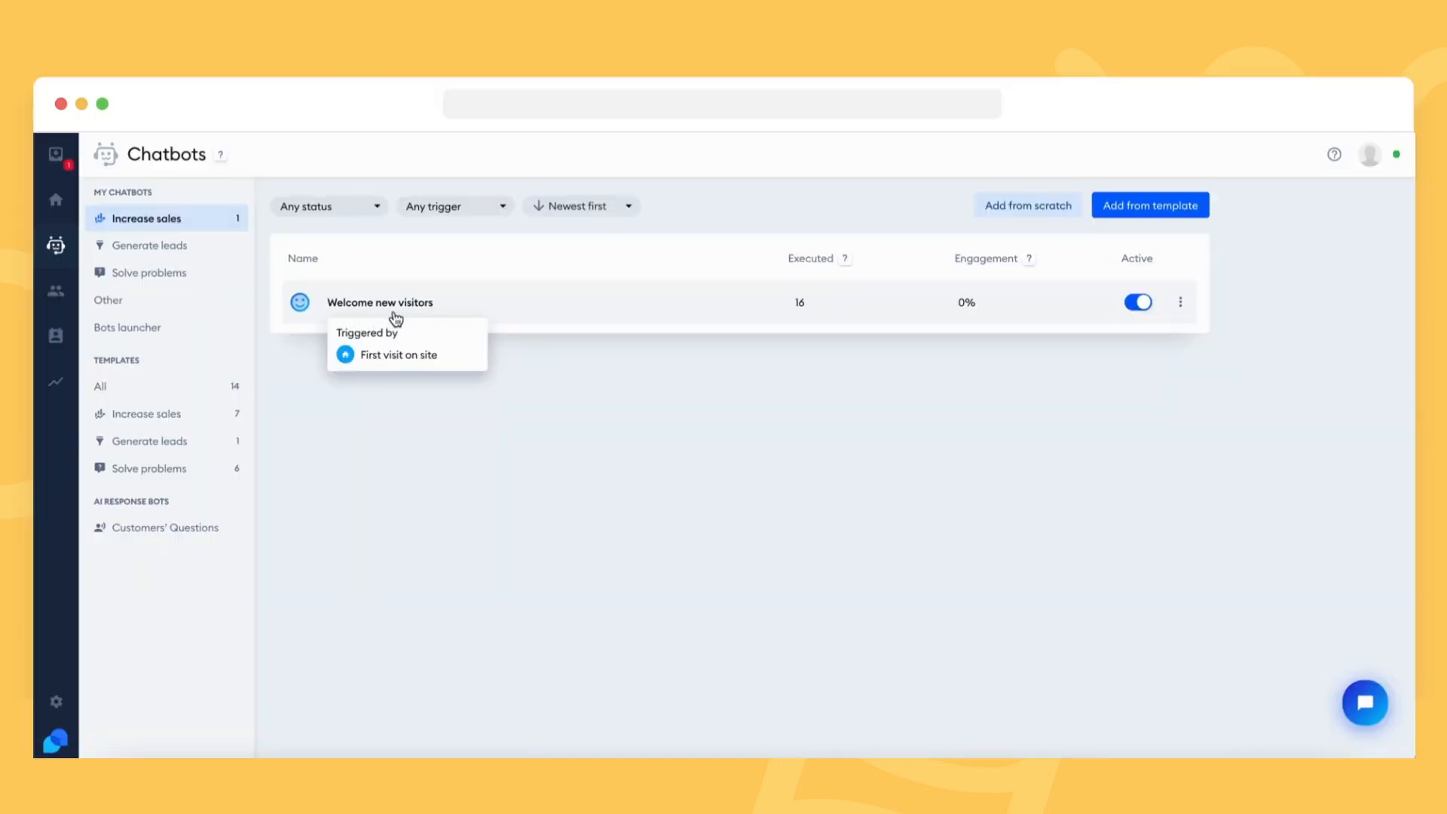
Open the 'Welcome new visitors' chatbot from the Chatbots list into the flow editor
click(380, 302)
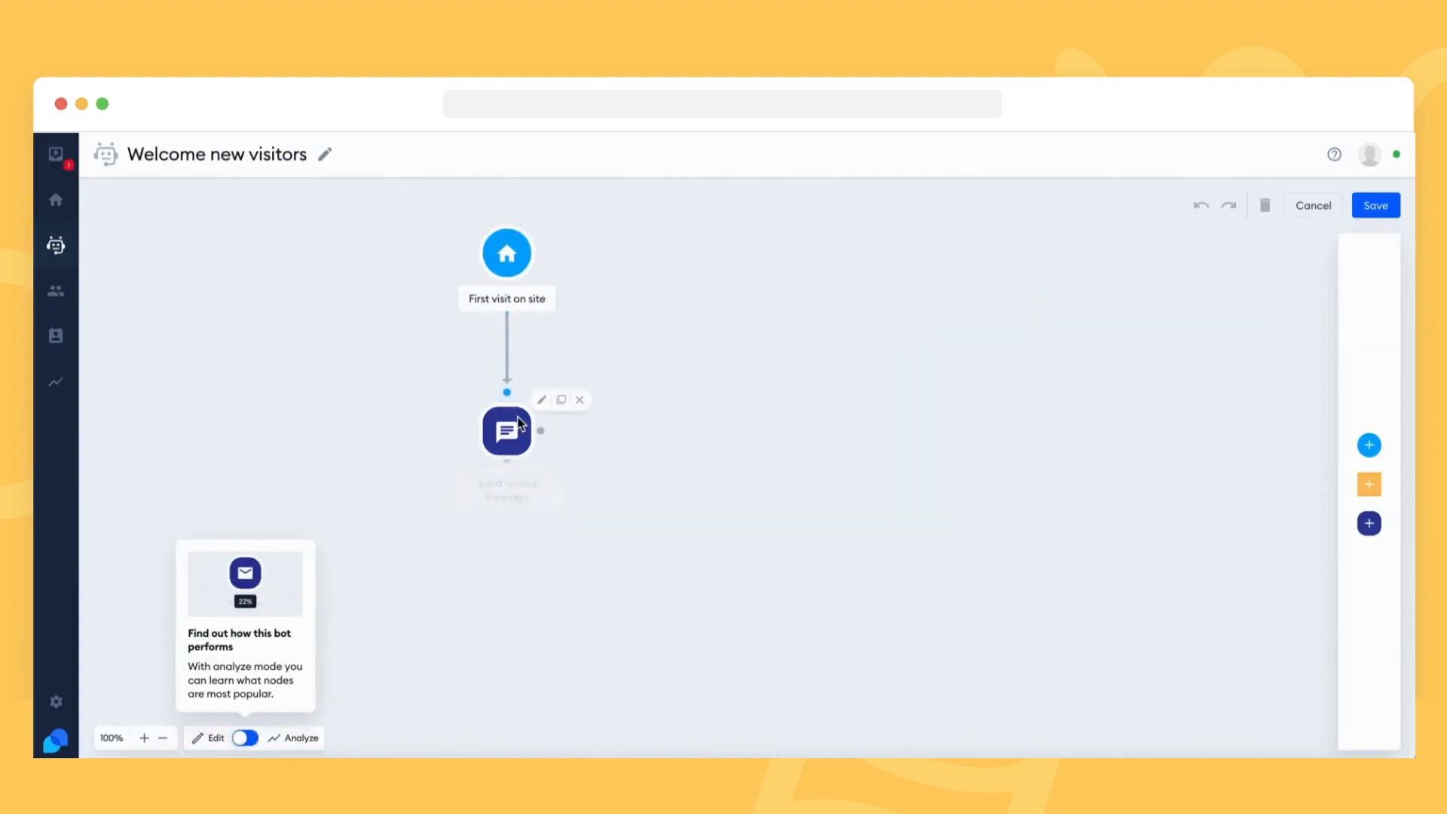
Change the bot trigger to 'Visitor Clicks on Chat Icon' and return to the Chatbots list
click(506, 433)
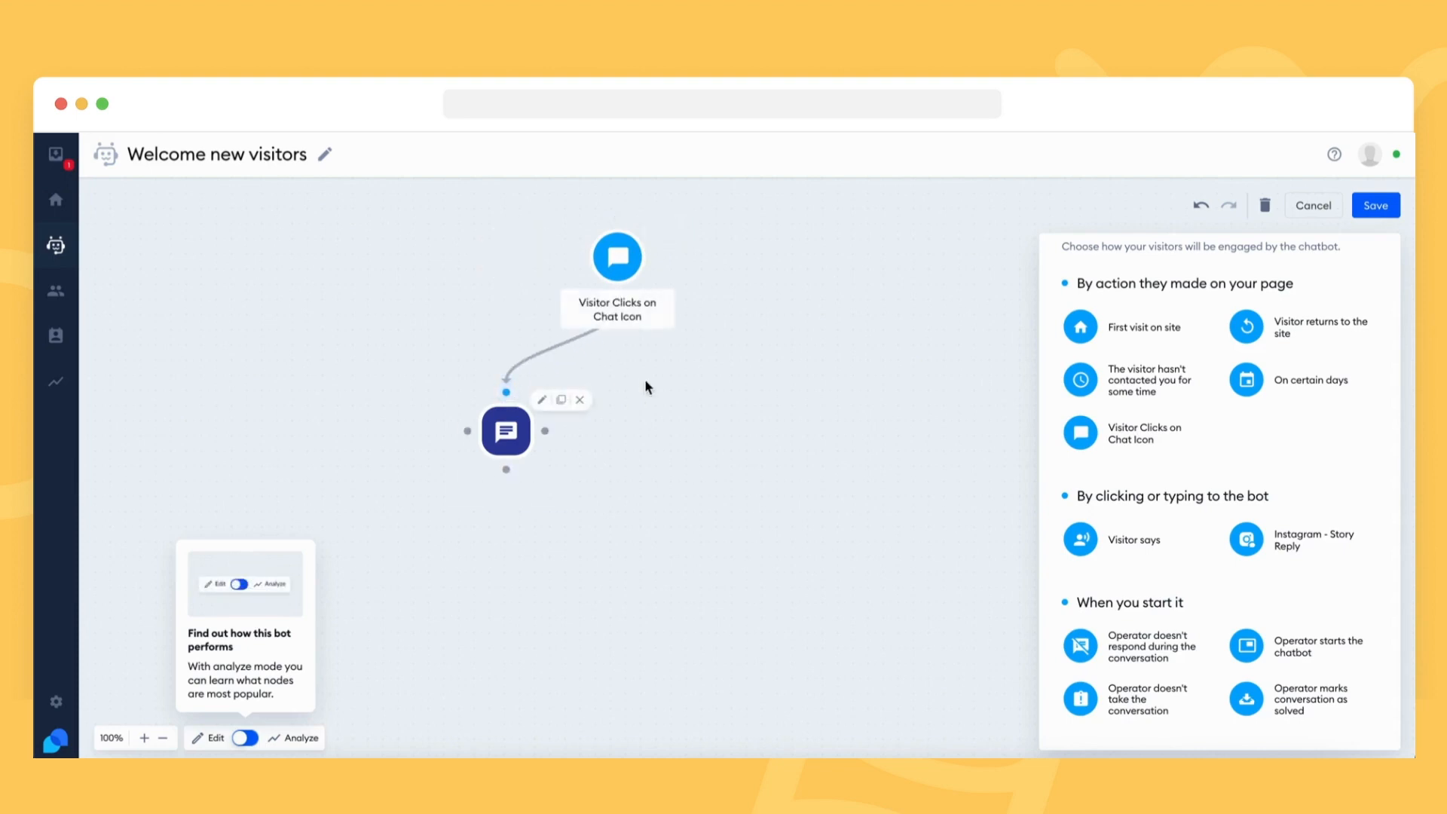
click(697, 391)
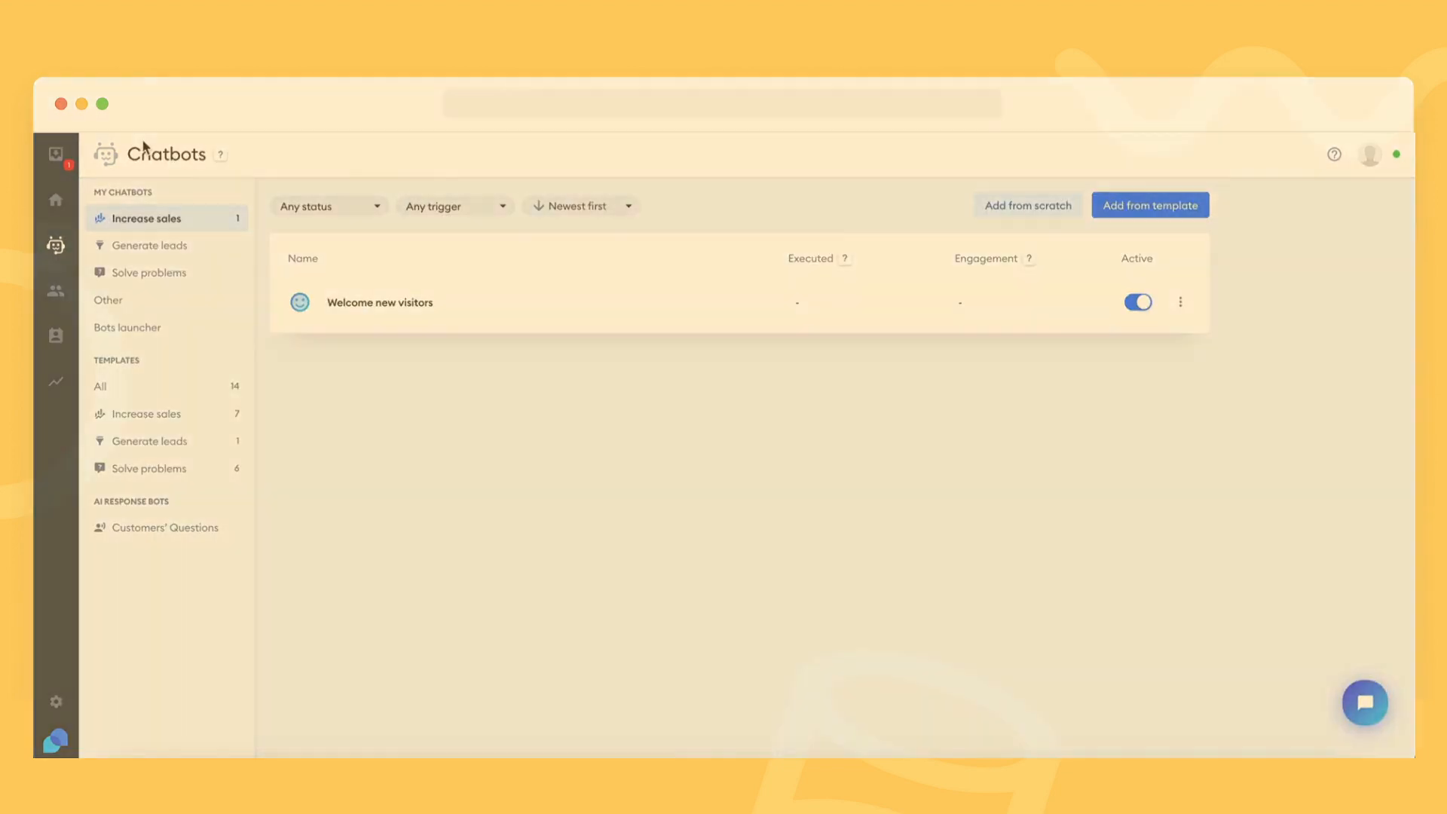
click(56, 153)
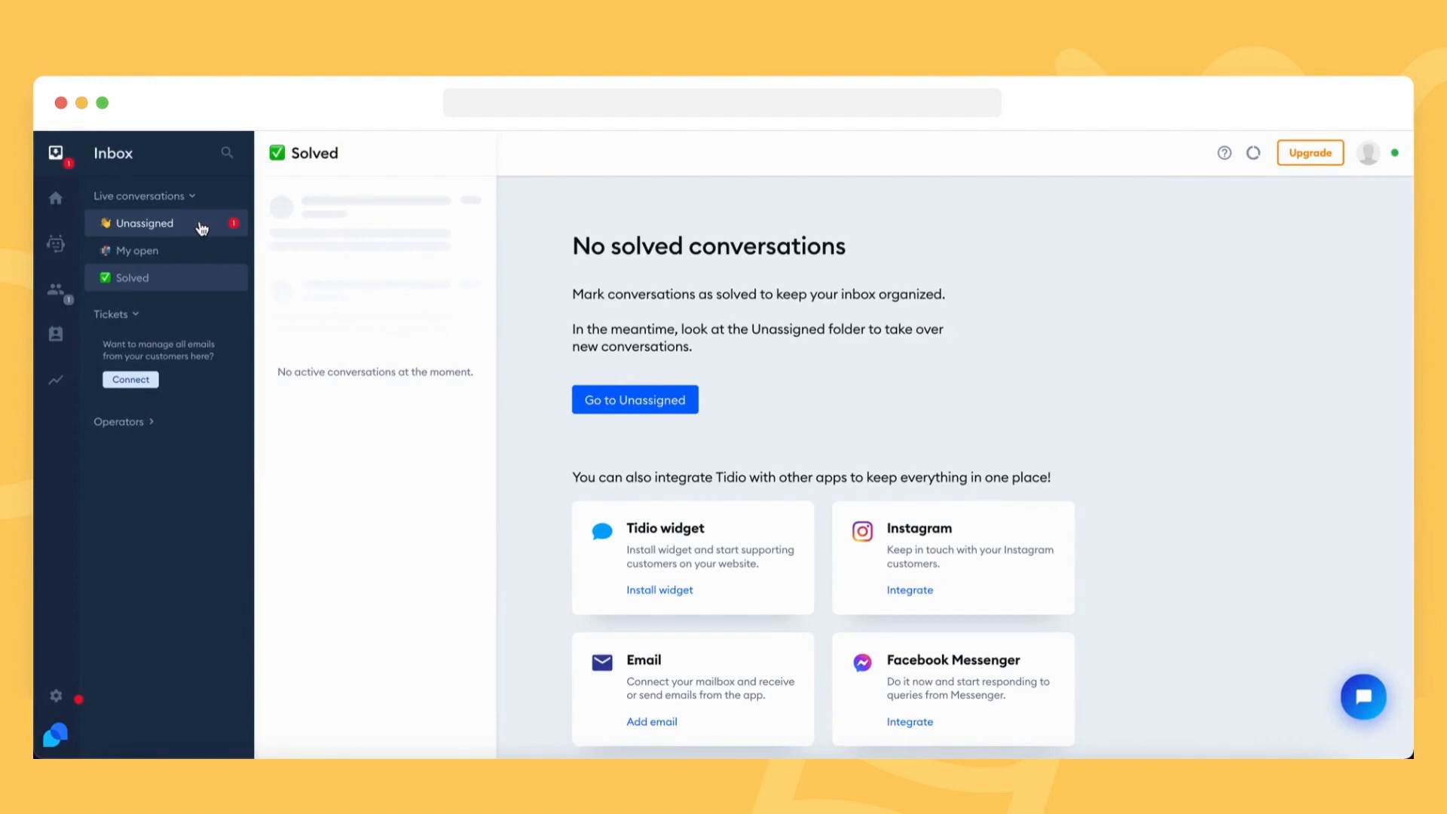
click(144, 223)
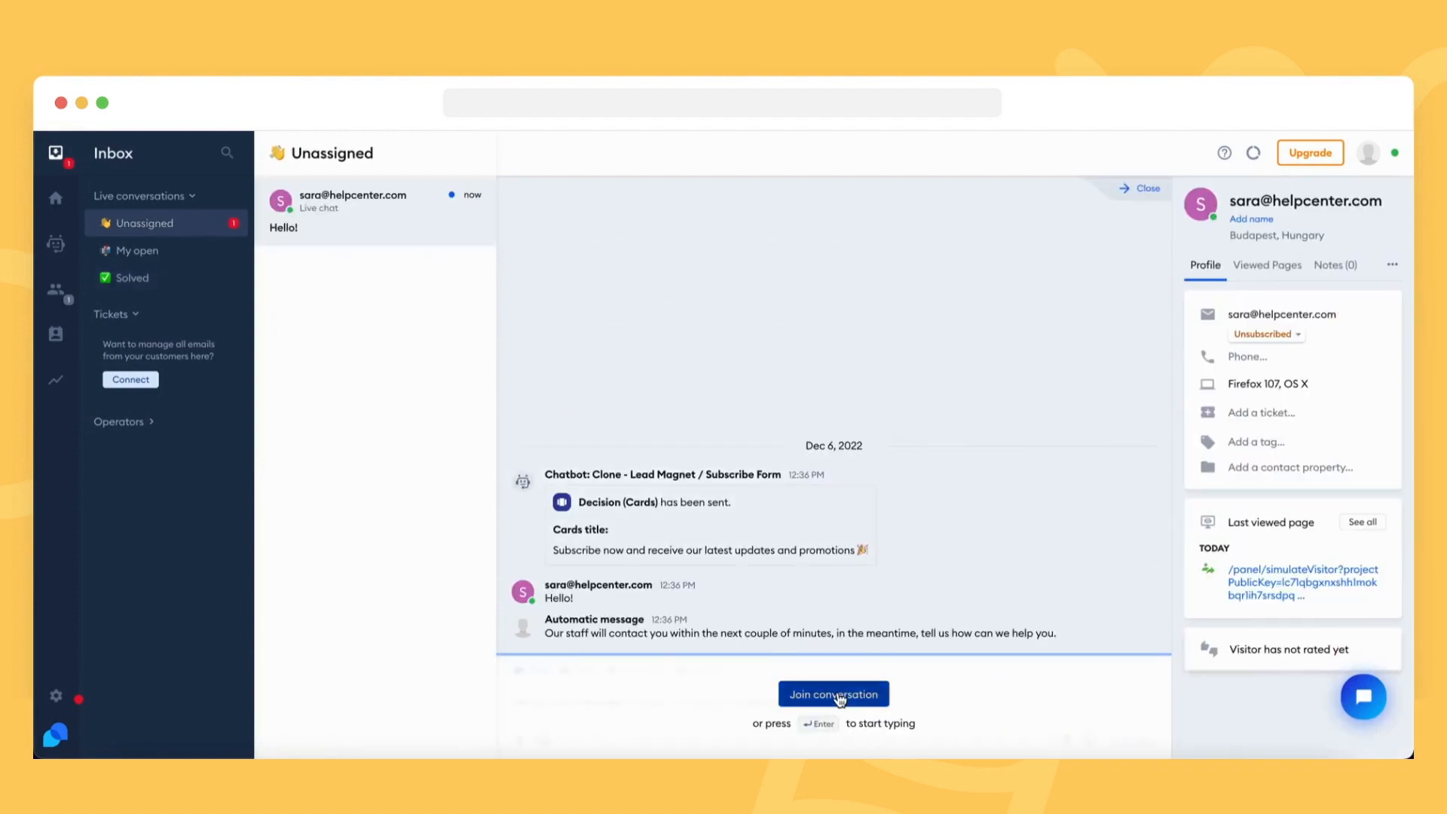
click(832, 694)
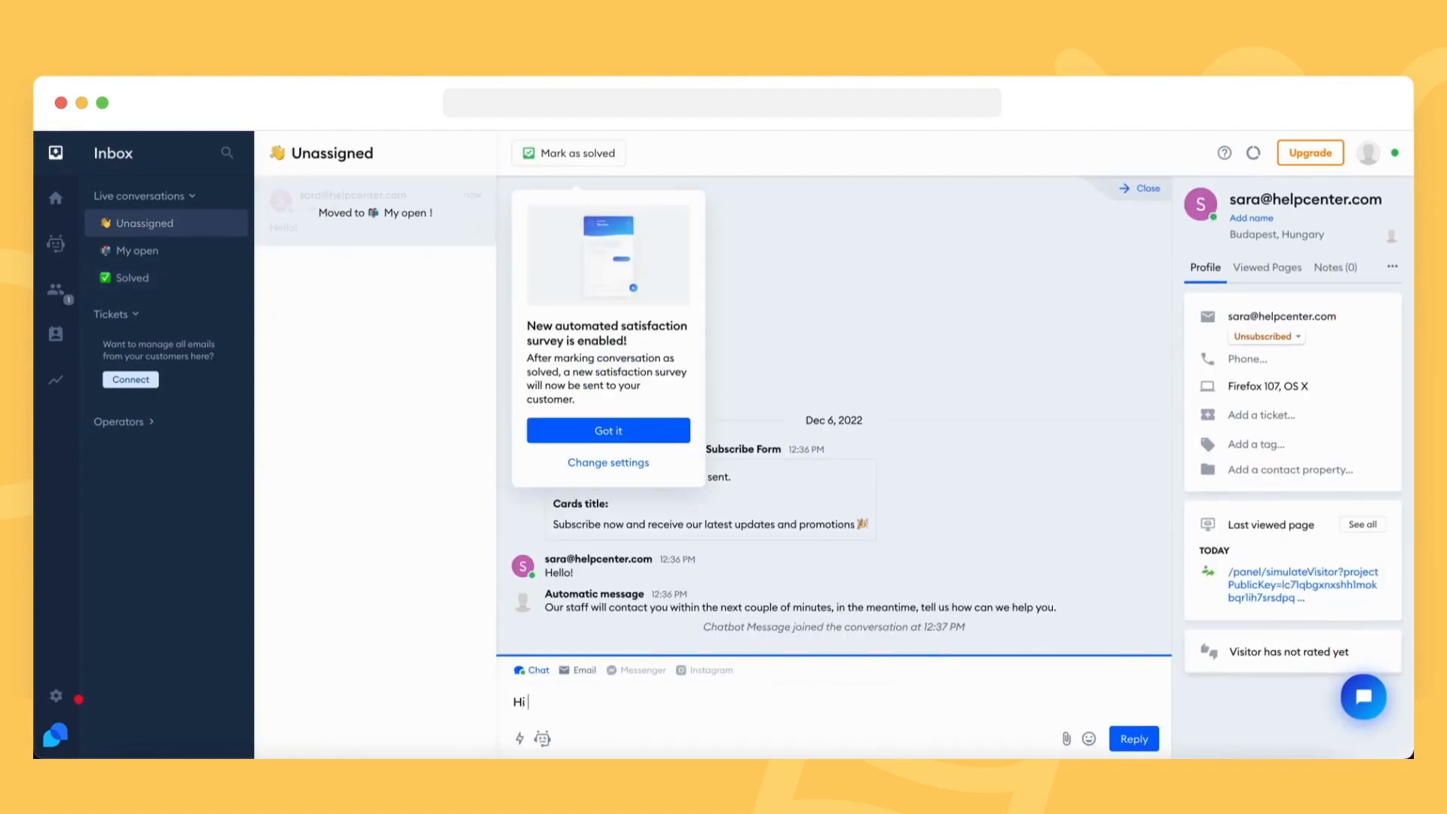
click(1134, 739)
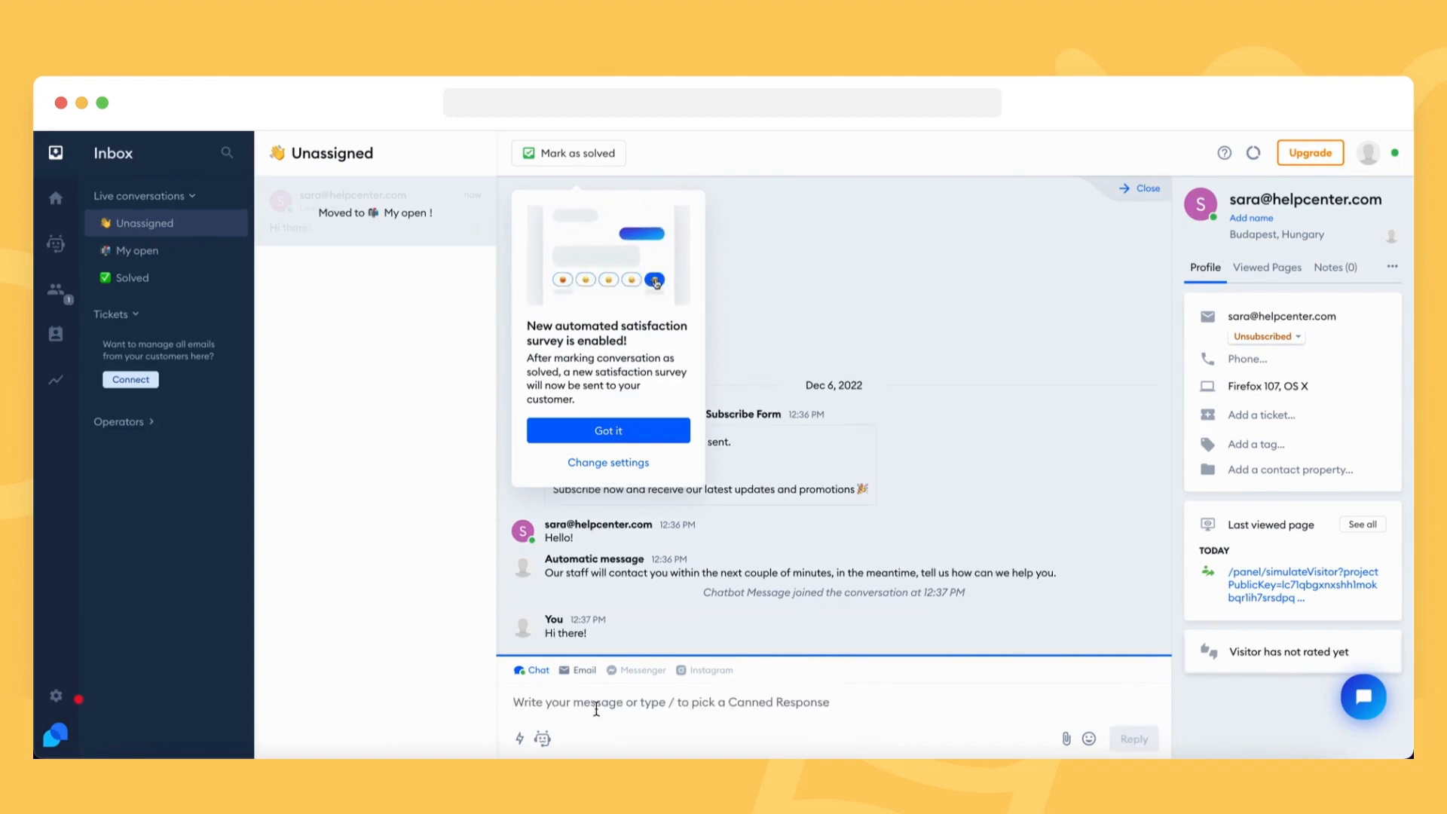
click(608, 430)
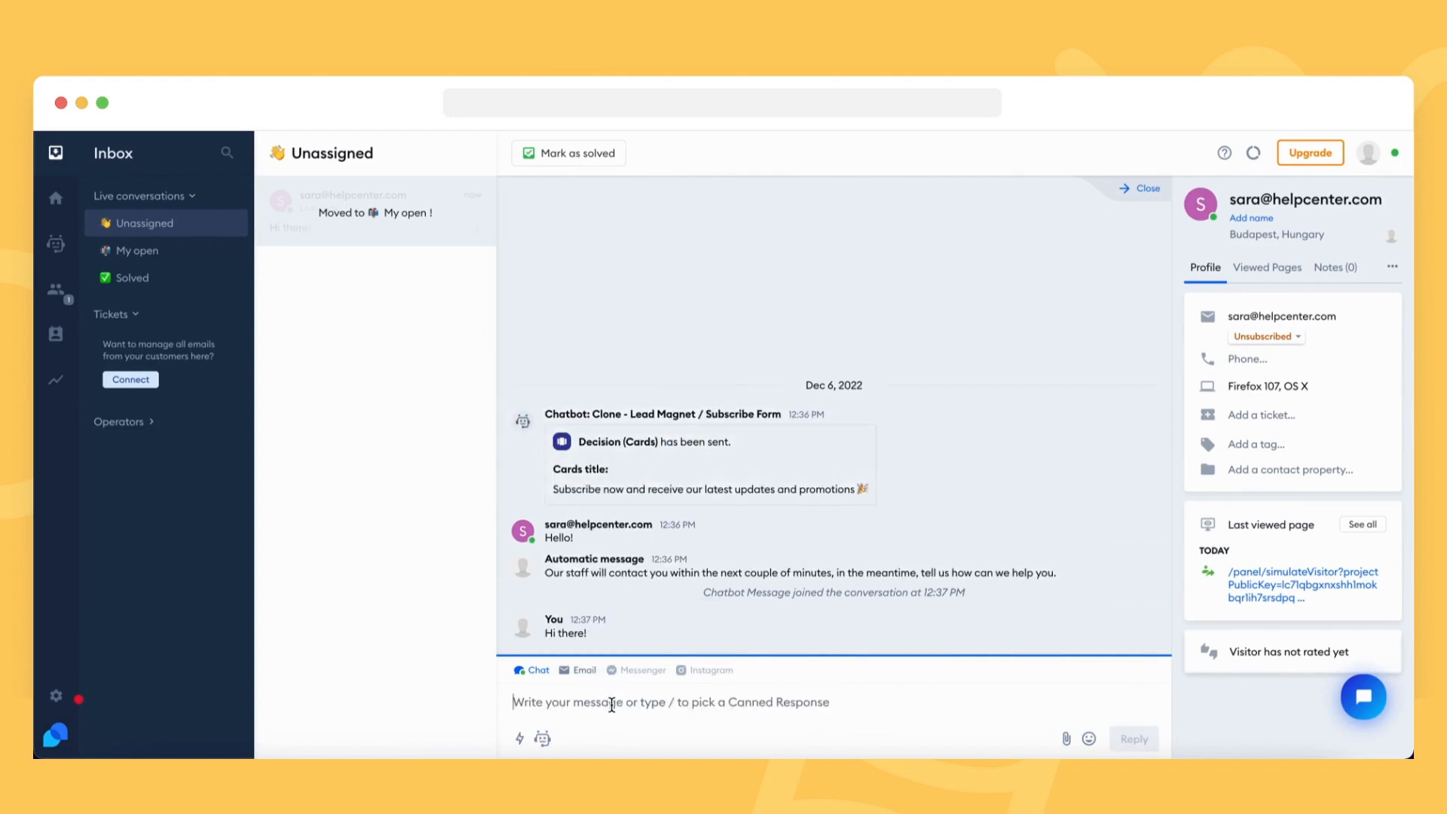
mouse_move(1310, 153)
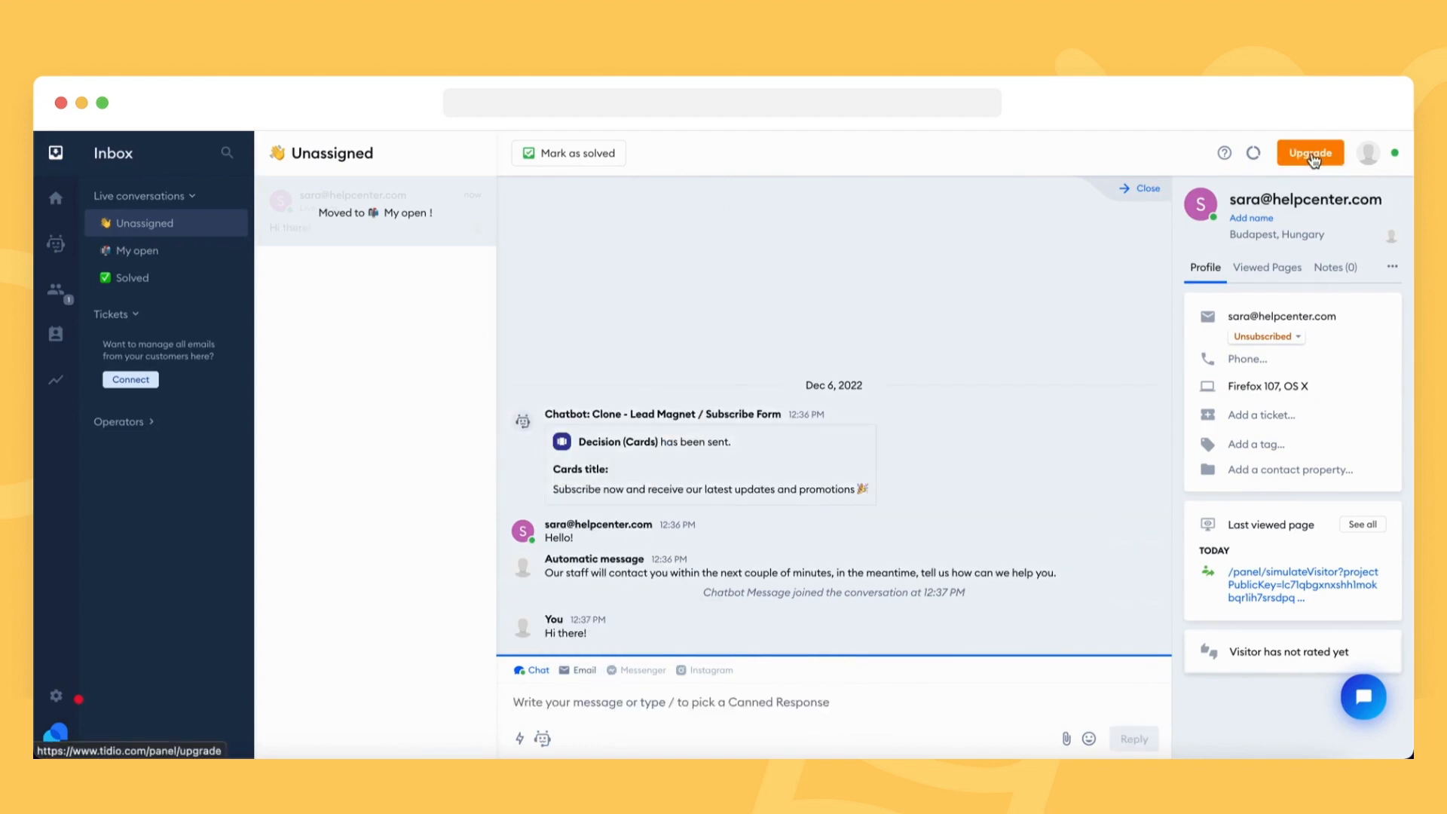
Add the Chatbots plan (390 EUR/yr) to the Upgrade order and proceed to card payment
click(1308, 152)
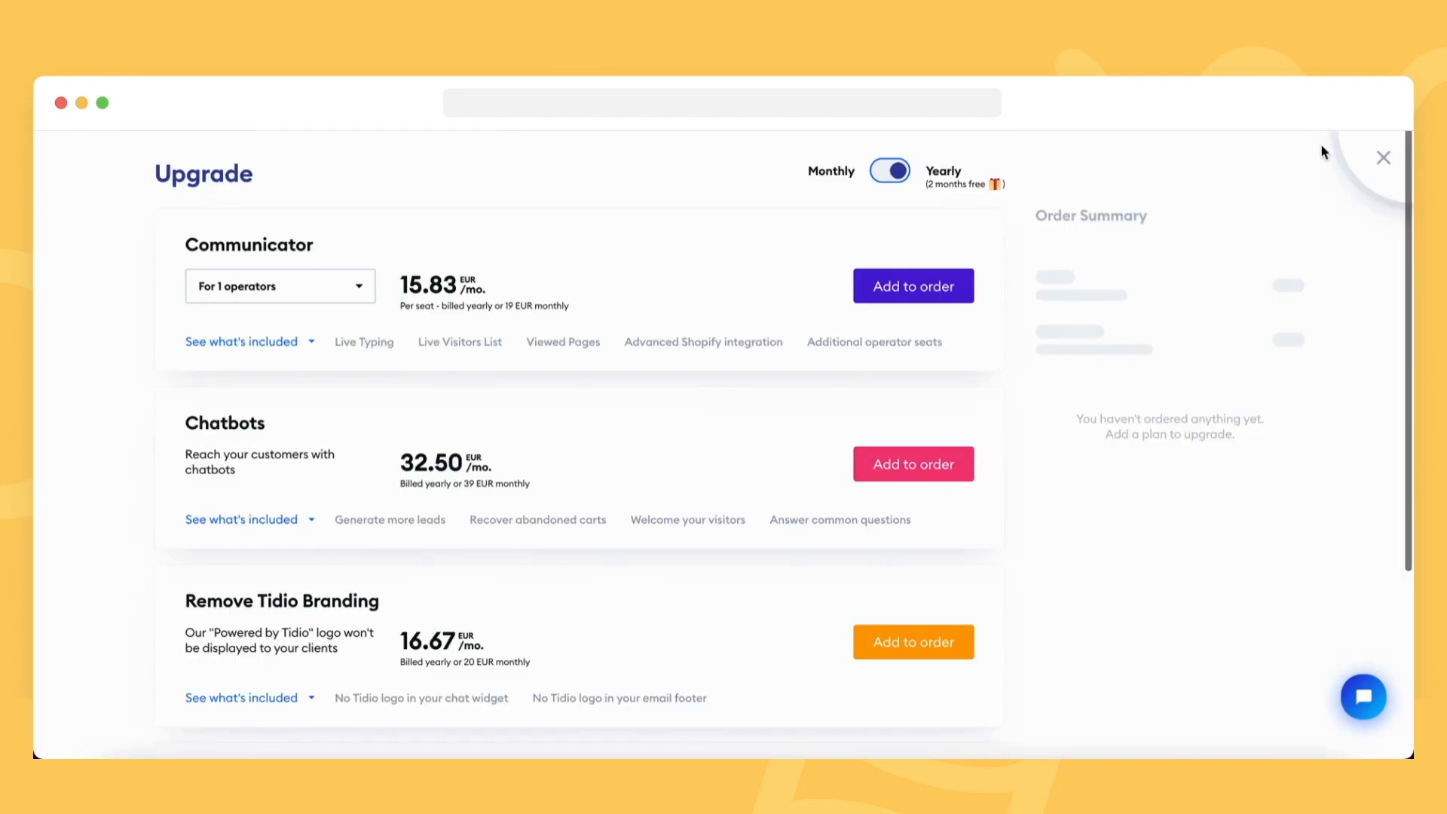
mouse_move(914, 464)
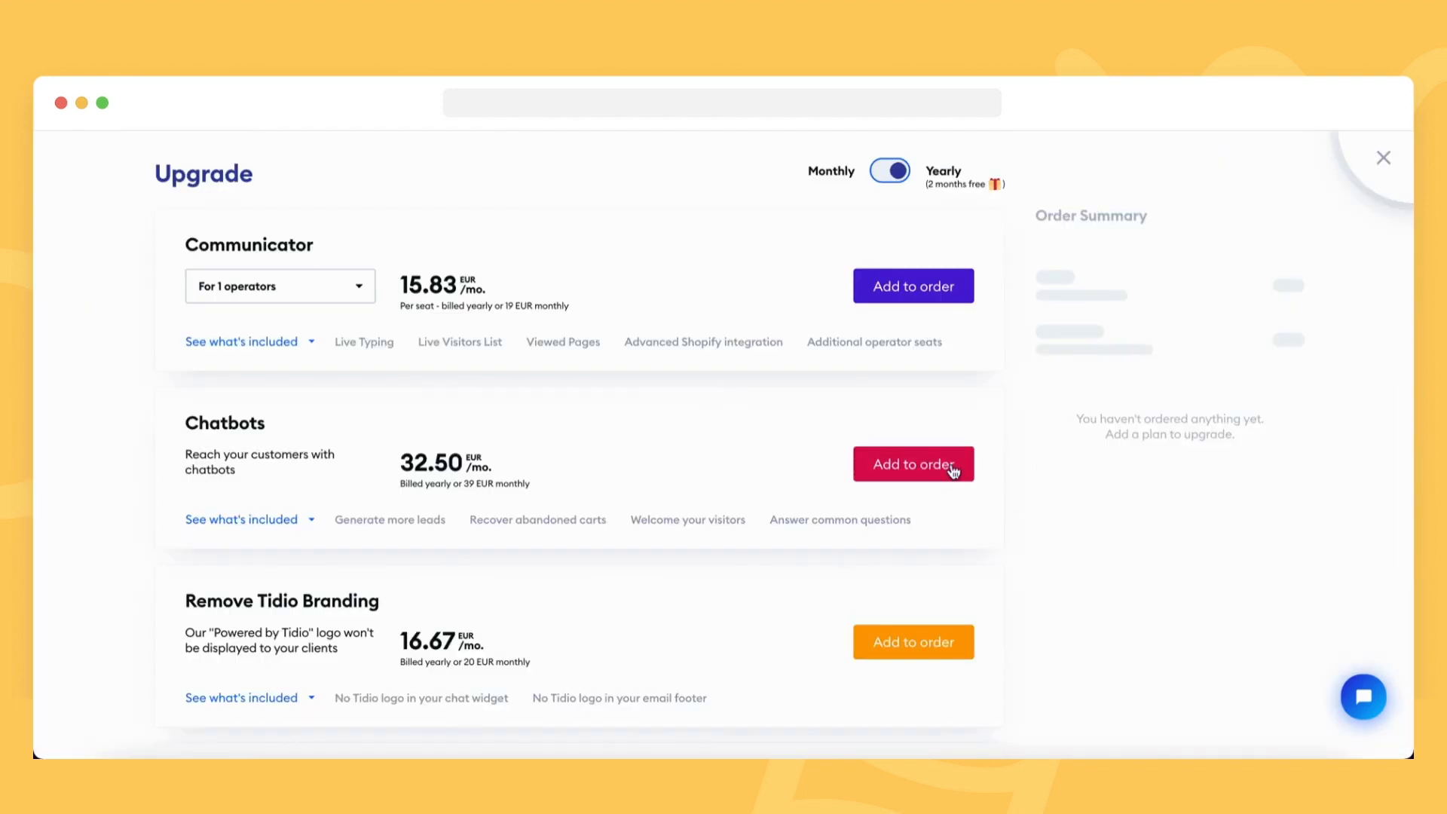
click(914, 464)
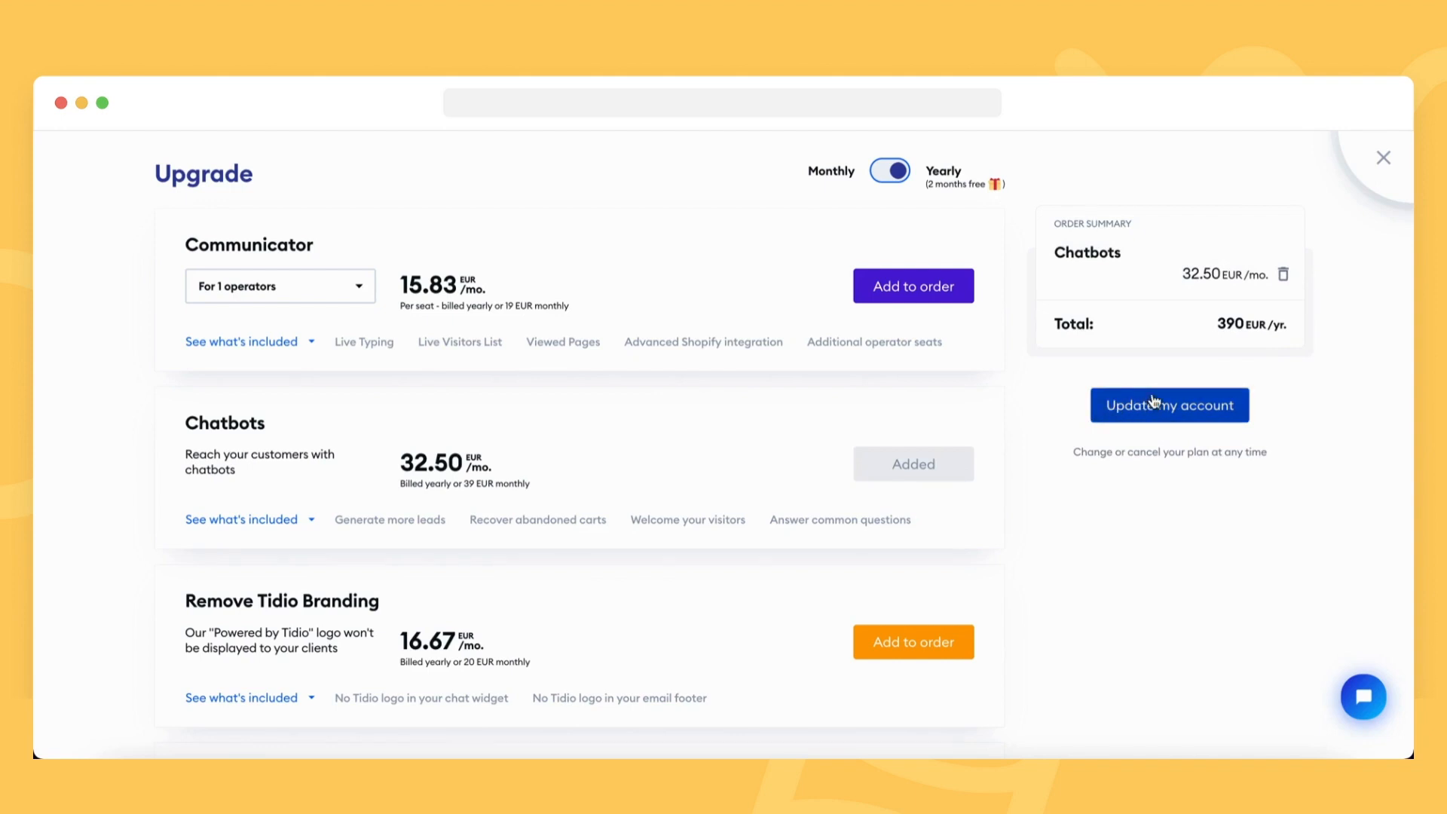
click(1169, 404)
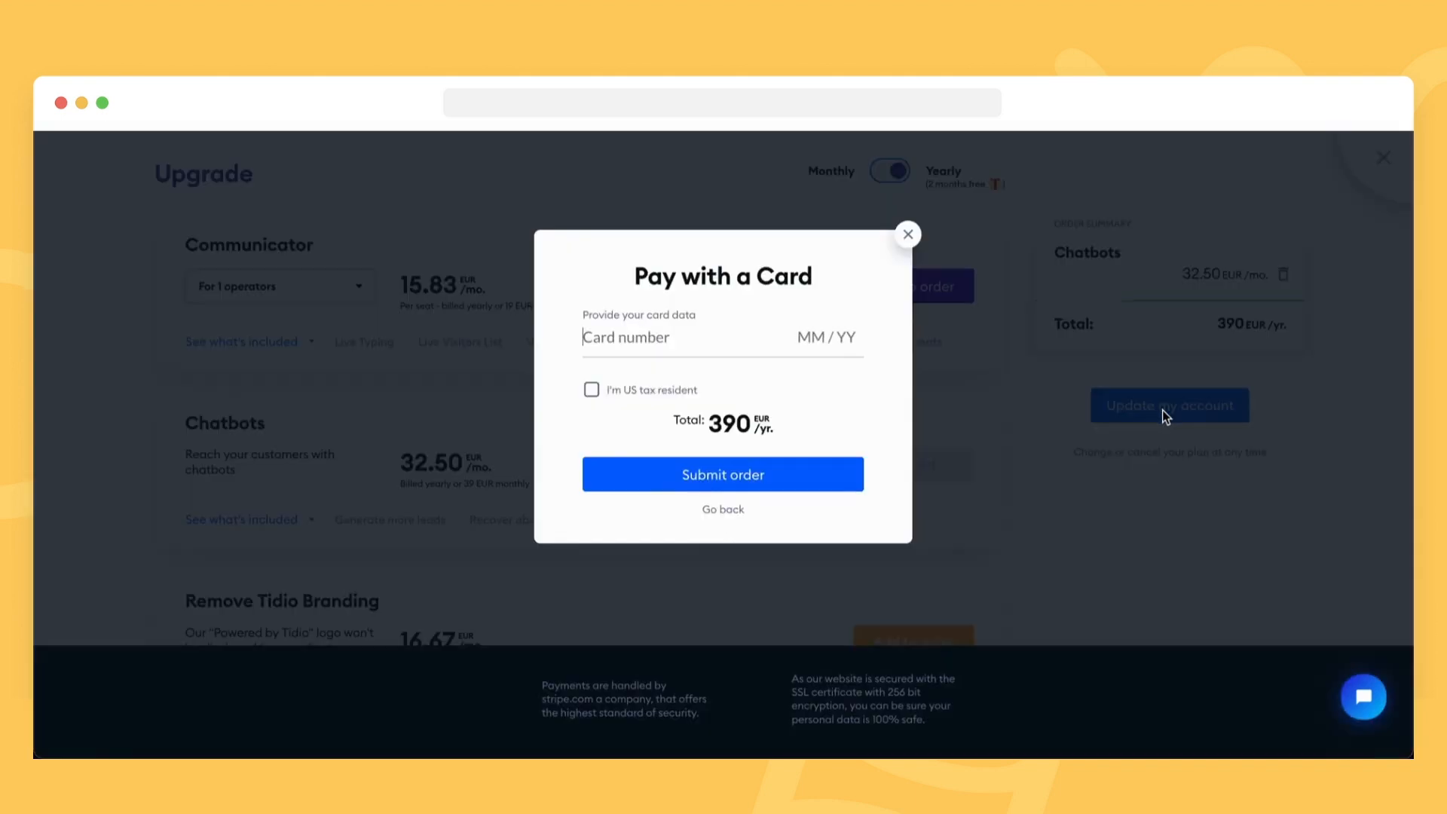